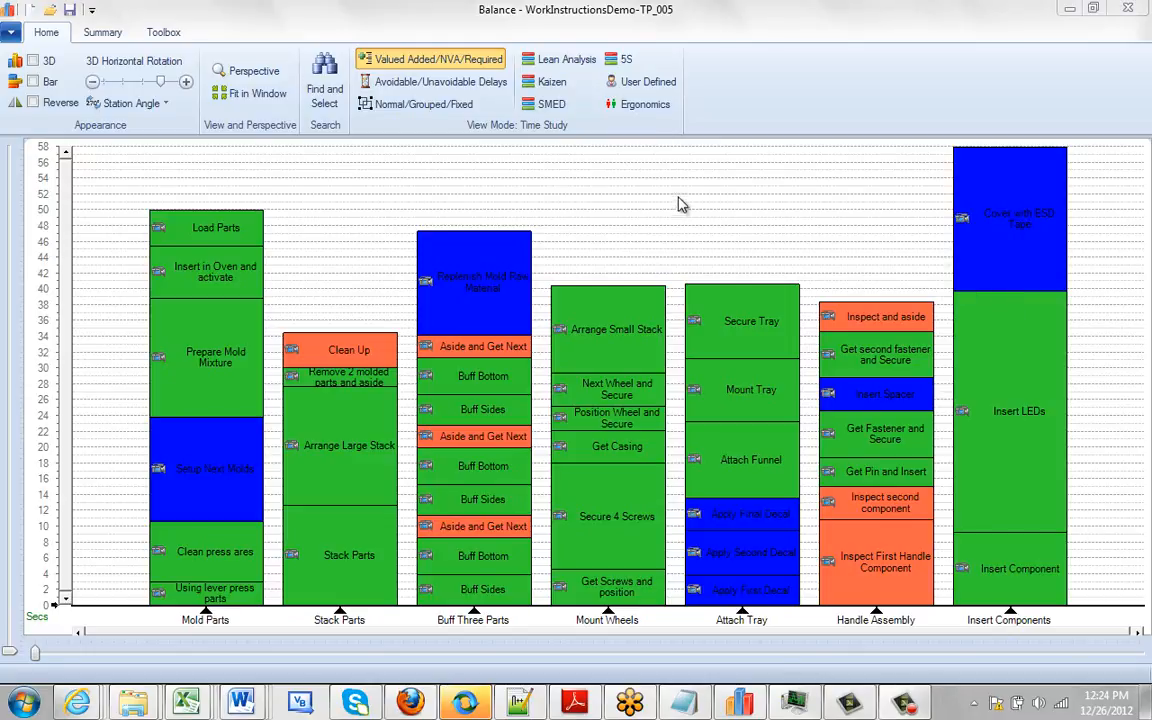
mouse_move(676, 210)
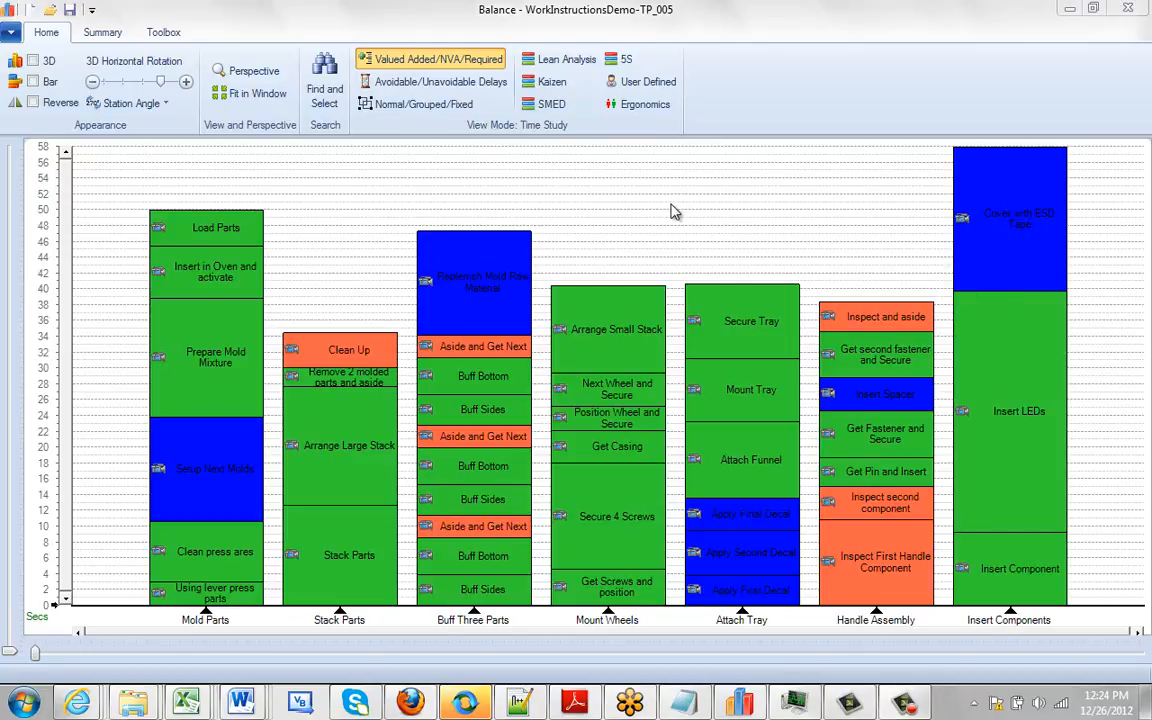
mouse_move(208, 252)
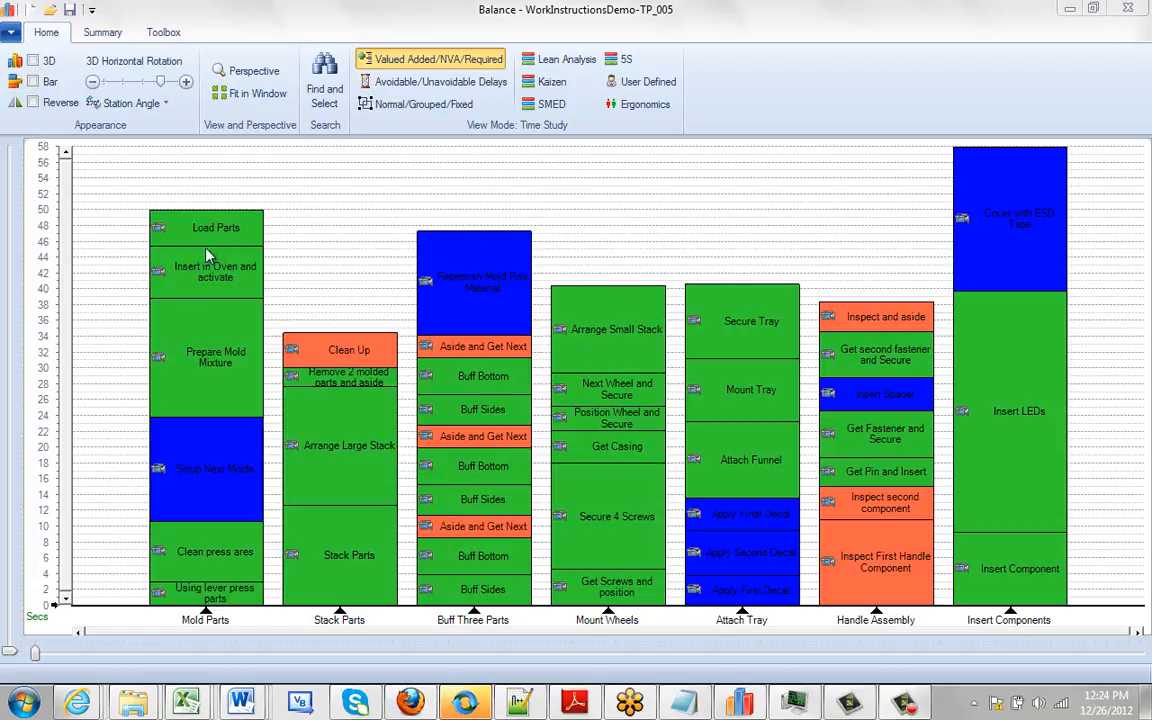
- Select the Load Parts activity in Mold Parts to reassign it to Stack Parts
left_click(216, 228)
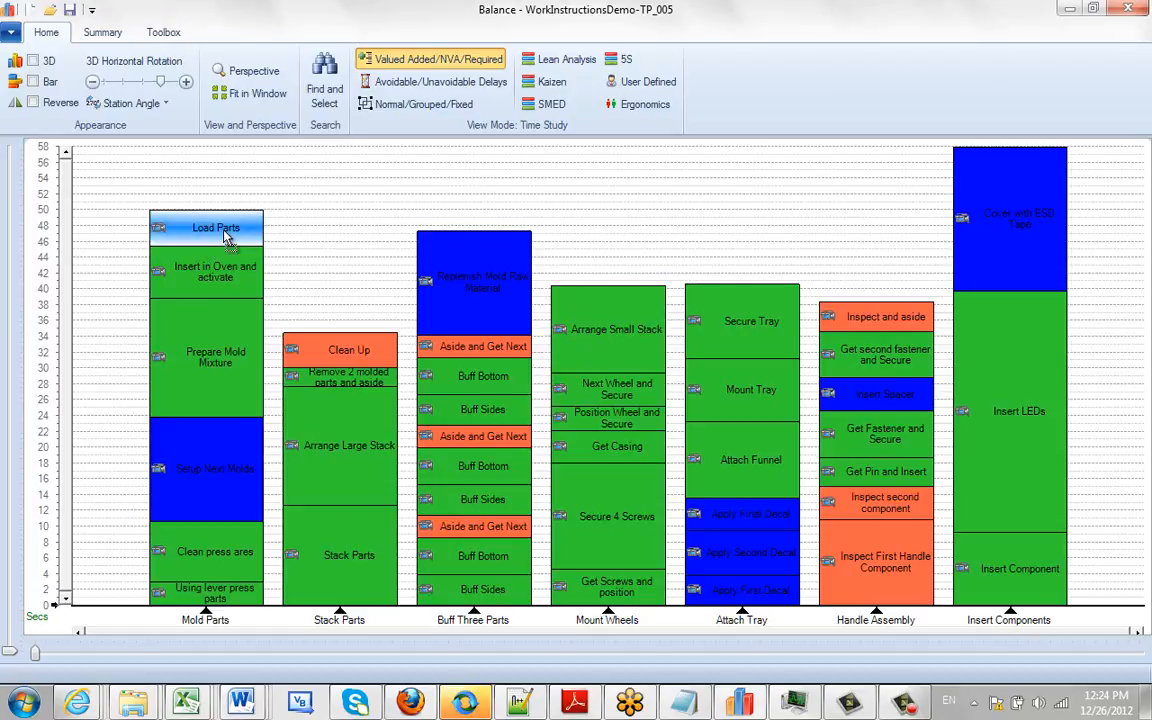
mouse_move(332, 444)
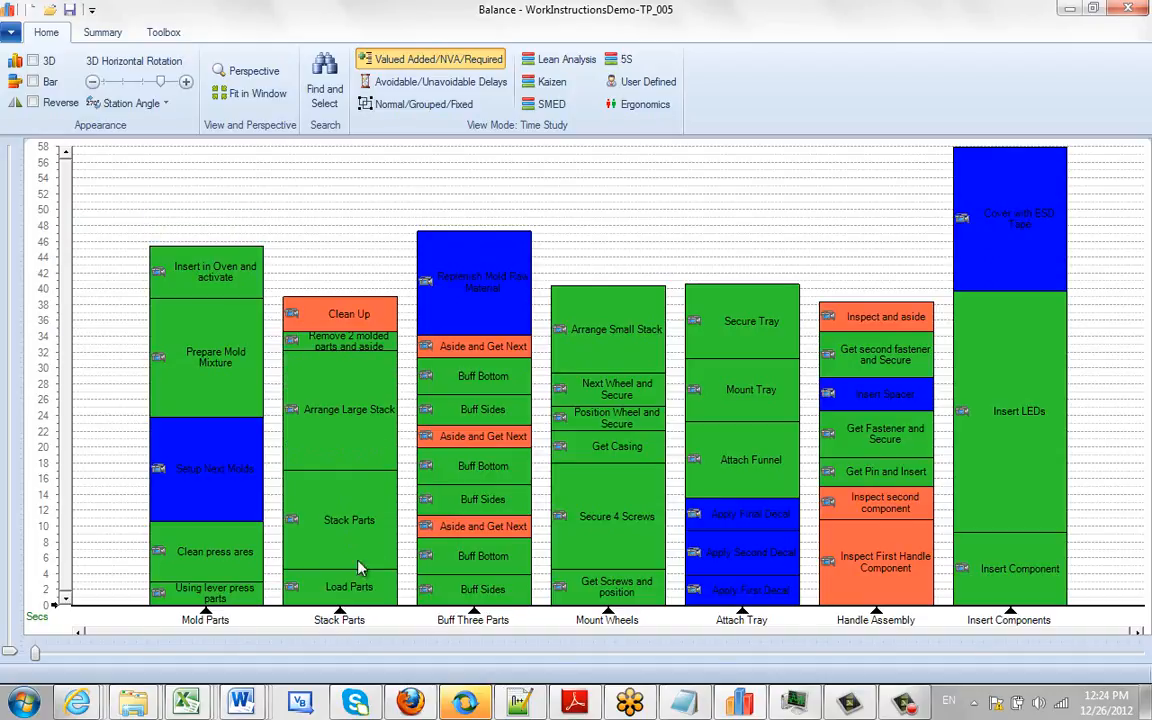
left_click(348, 312)
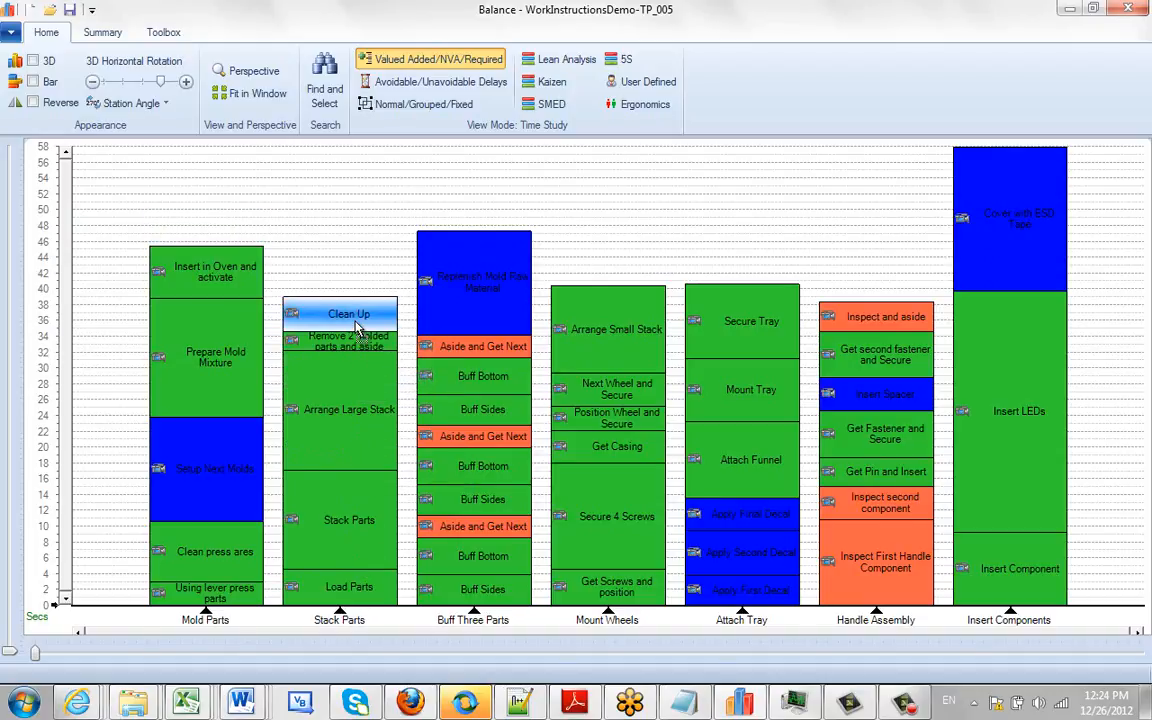
left_click(348, 314)
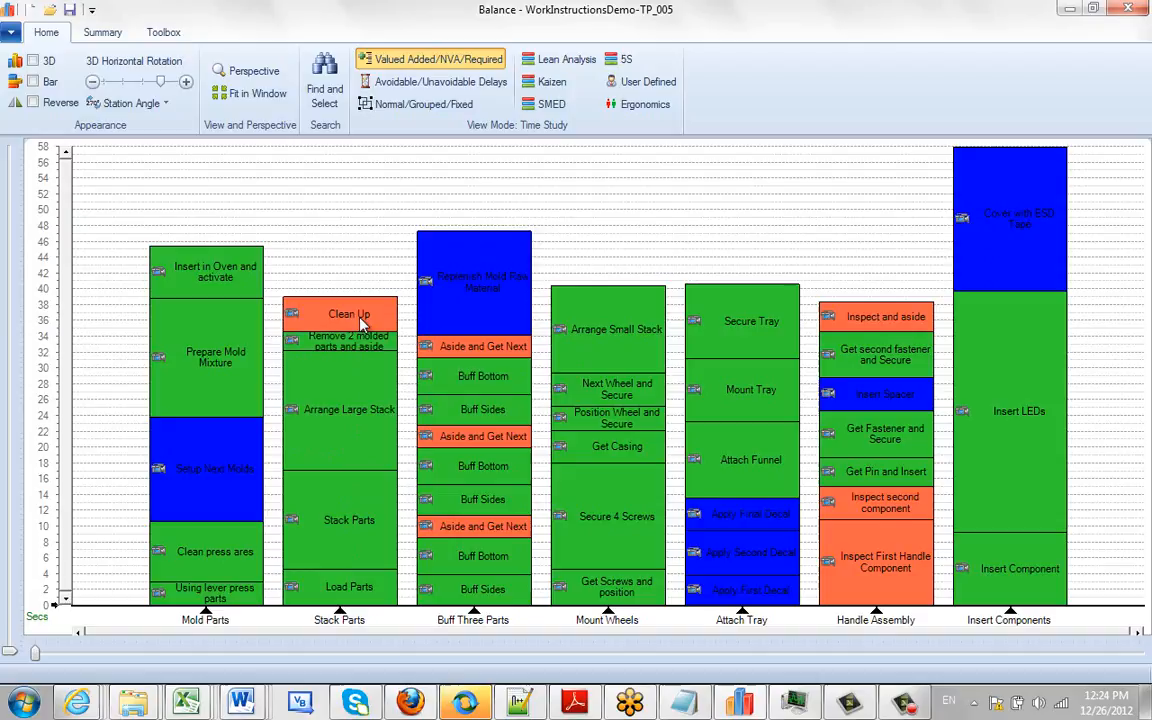
mouse_move(360, 320)
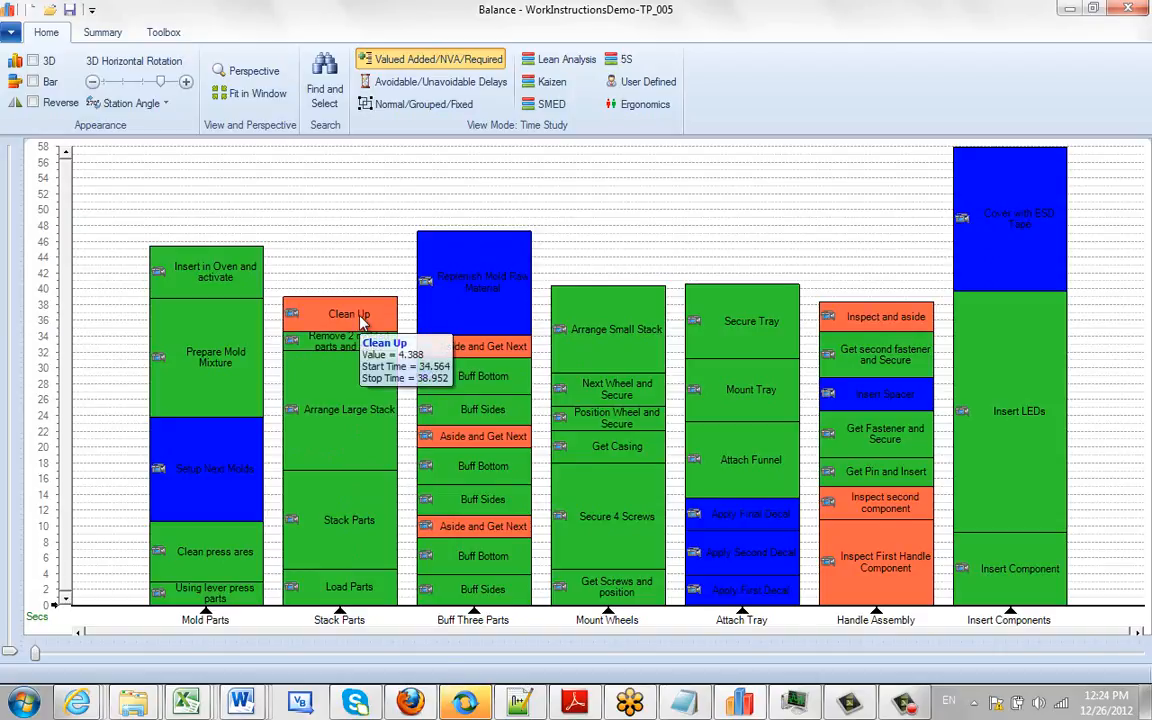
mouse_move(640, 600)
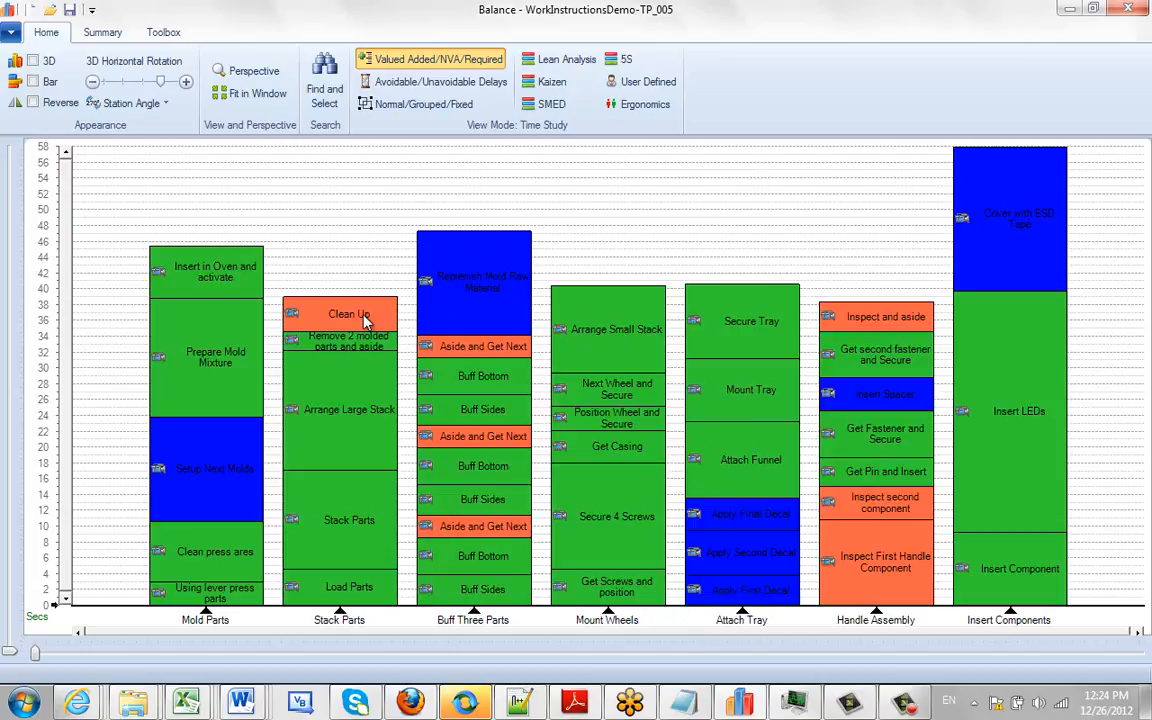
left_click(348, 312)
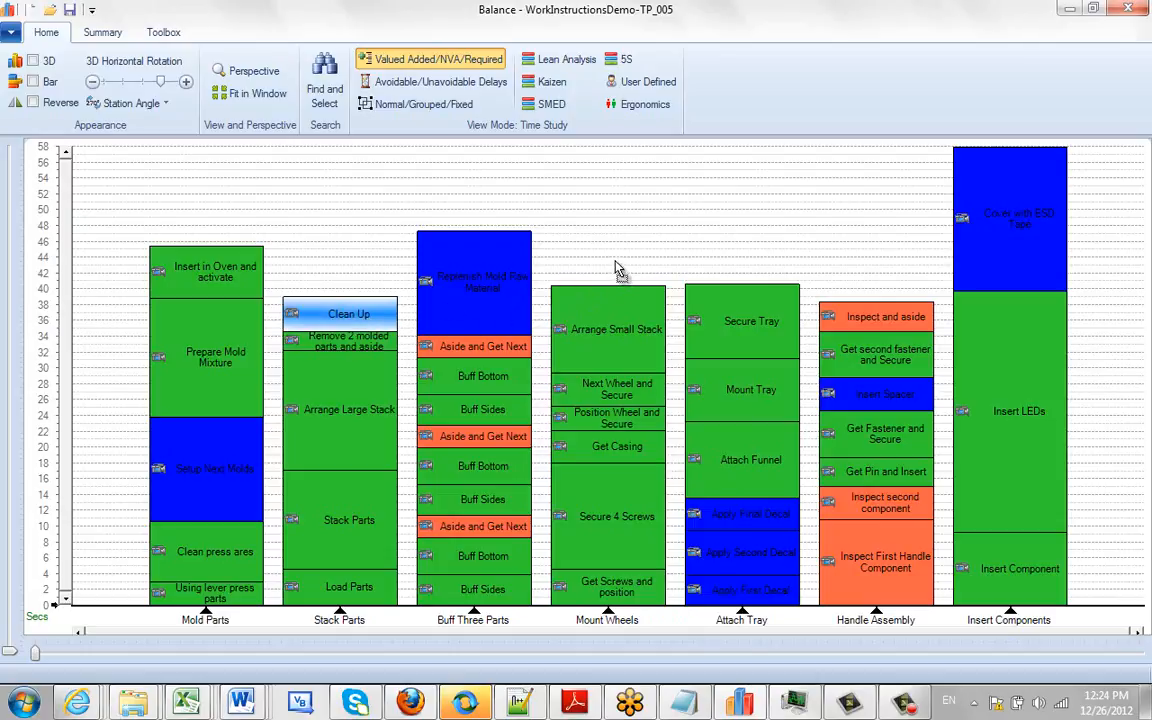
mouse_move(608, 268)
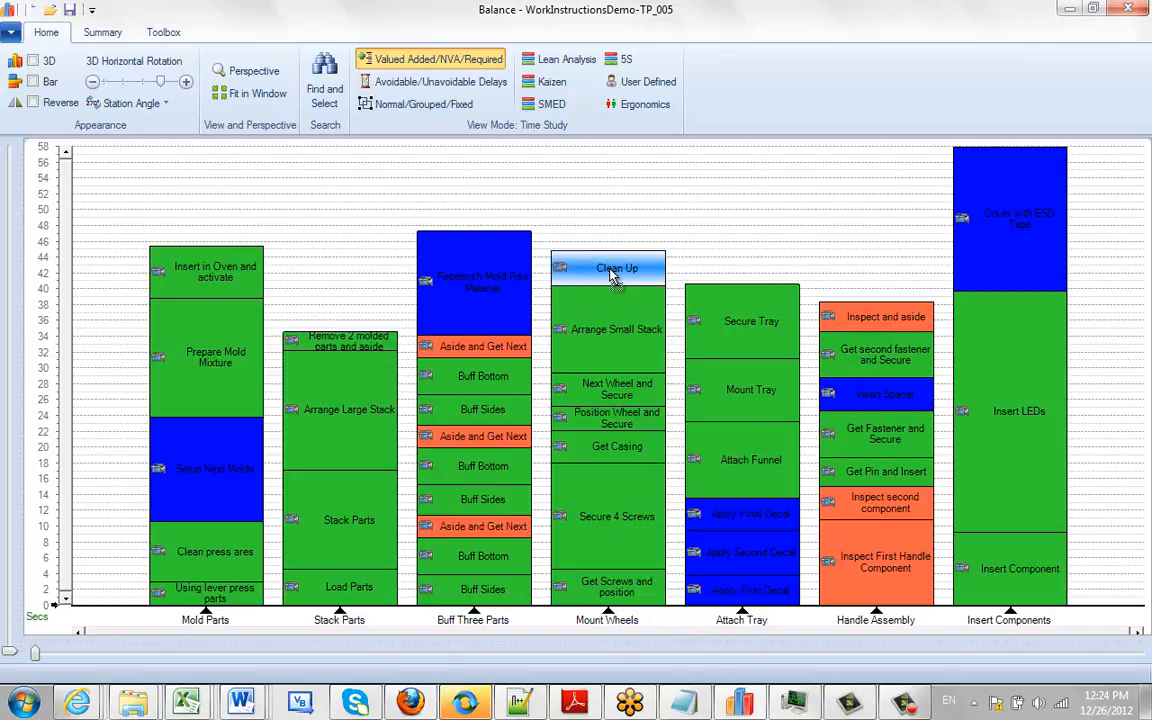
mouse_move(338, 316)
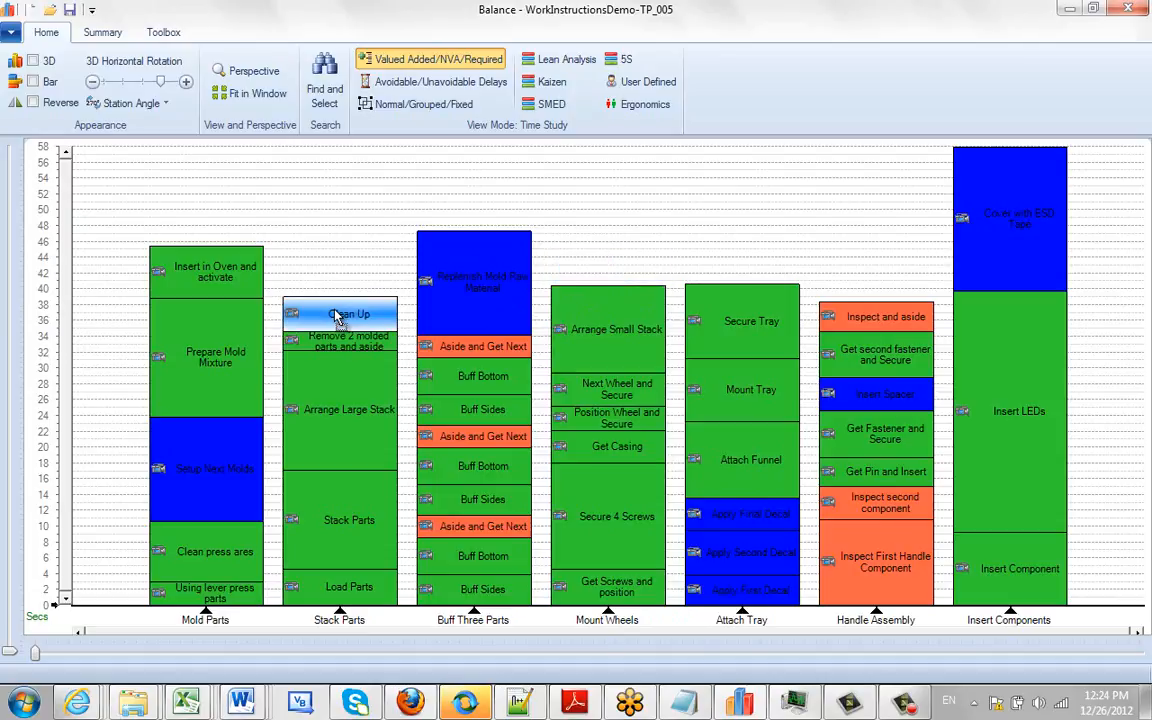
mouse_move(424, 326)
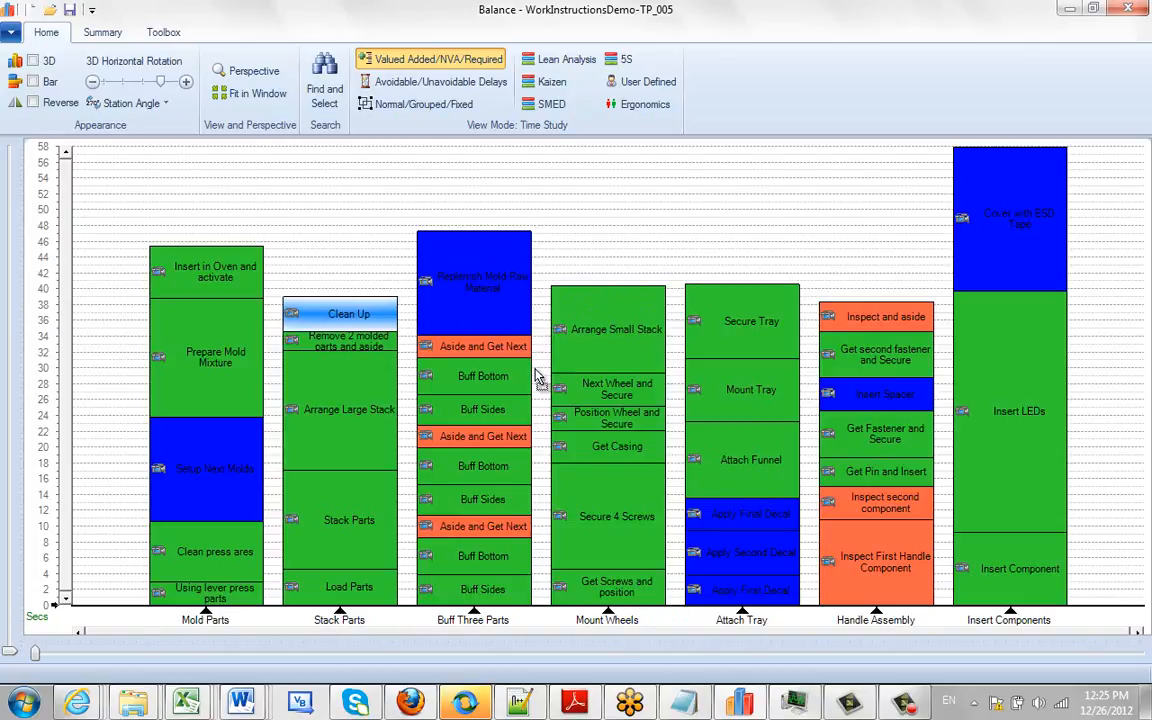
mouse_move(562, 250)
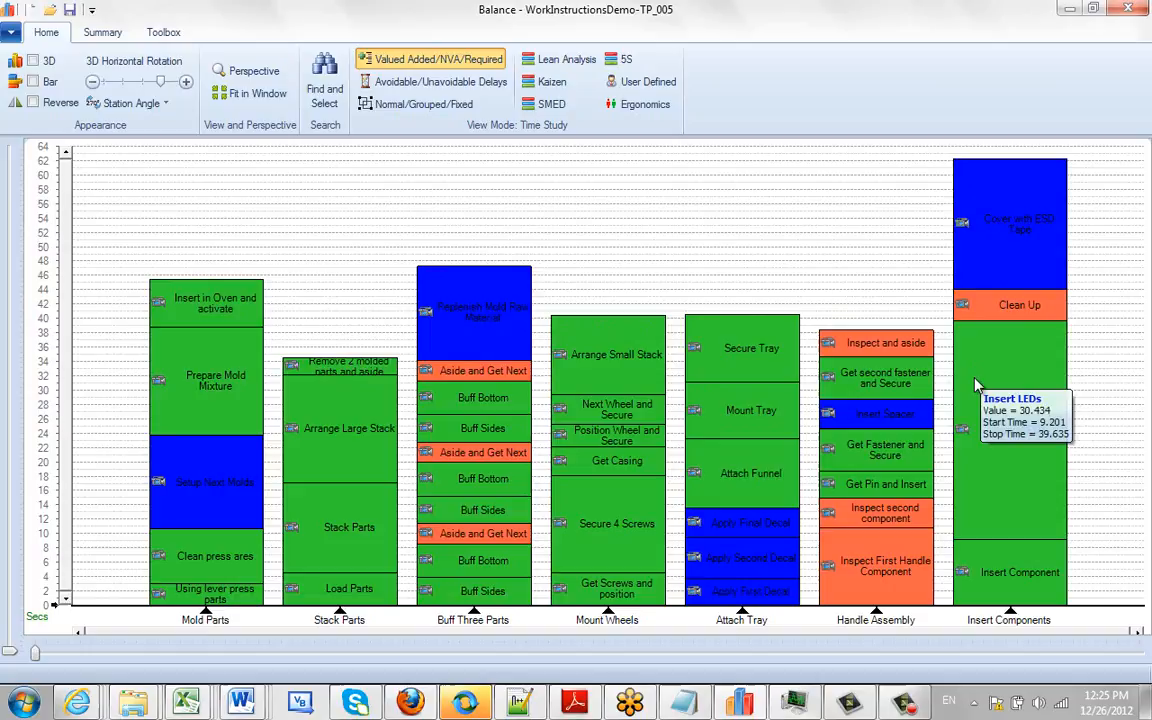
mouse_move(980, 388)
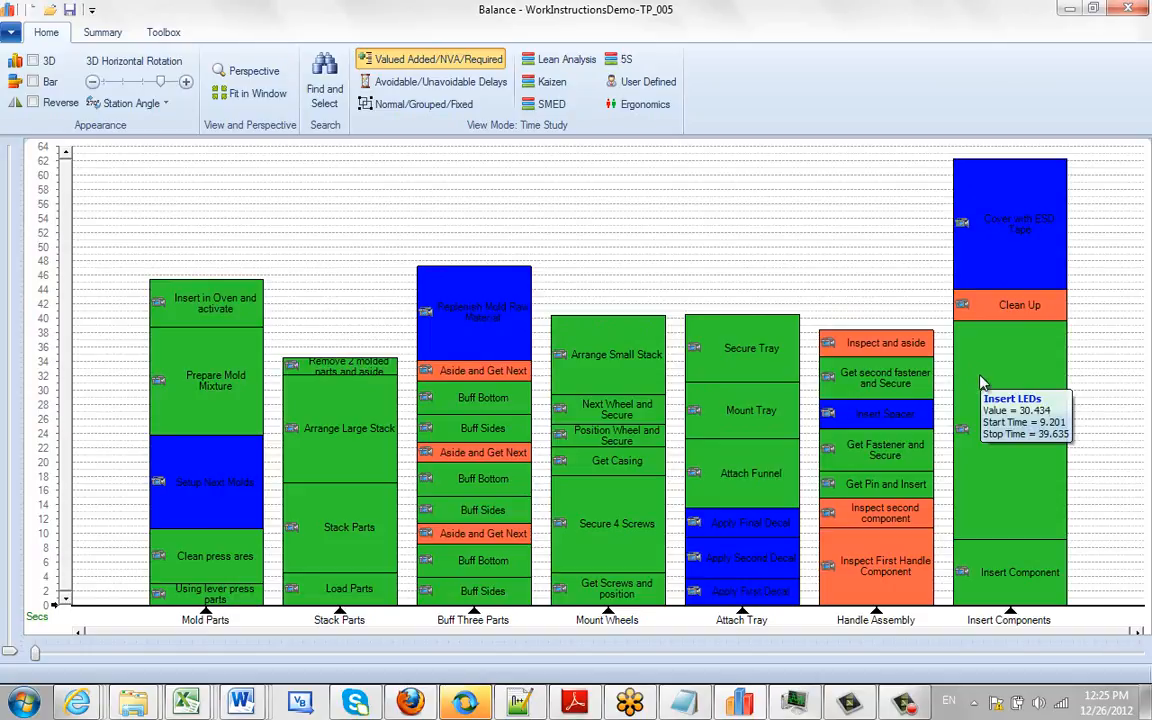
mouse_move(320, 318)
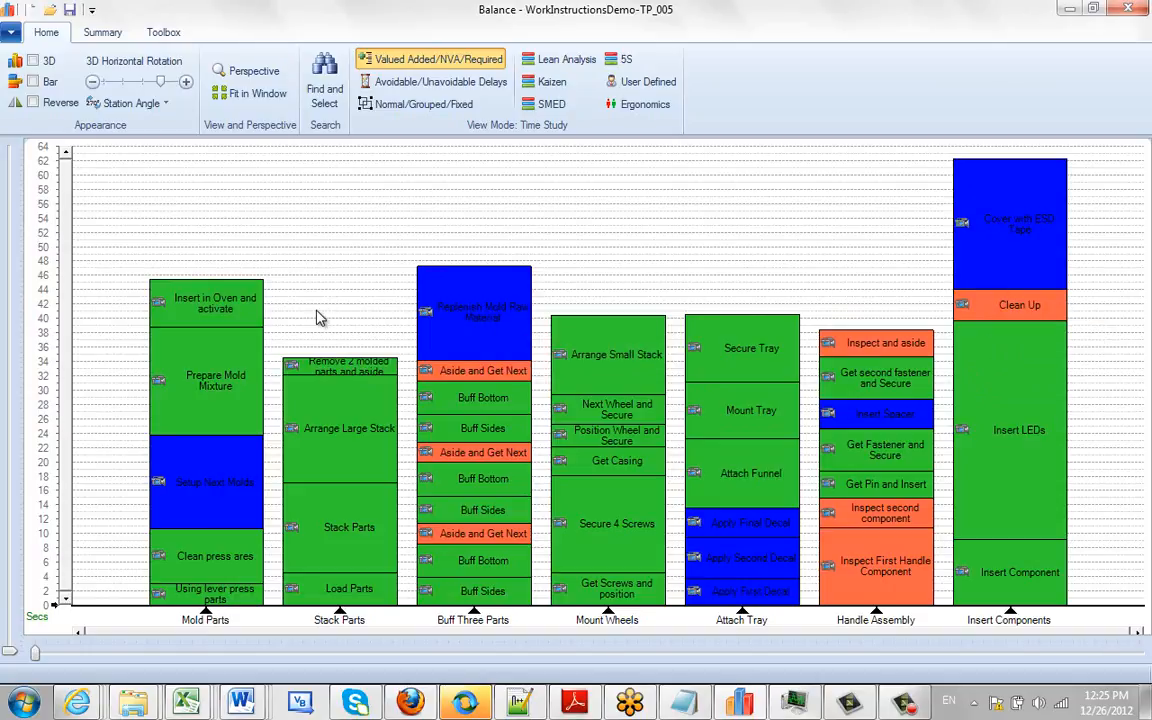
mouse_move(230, 310)
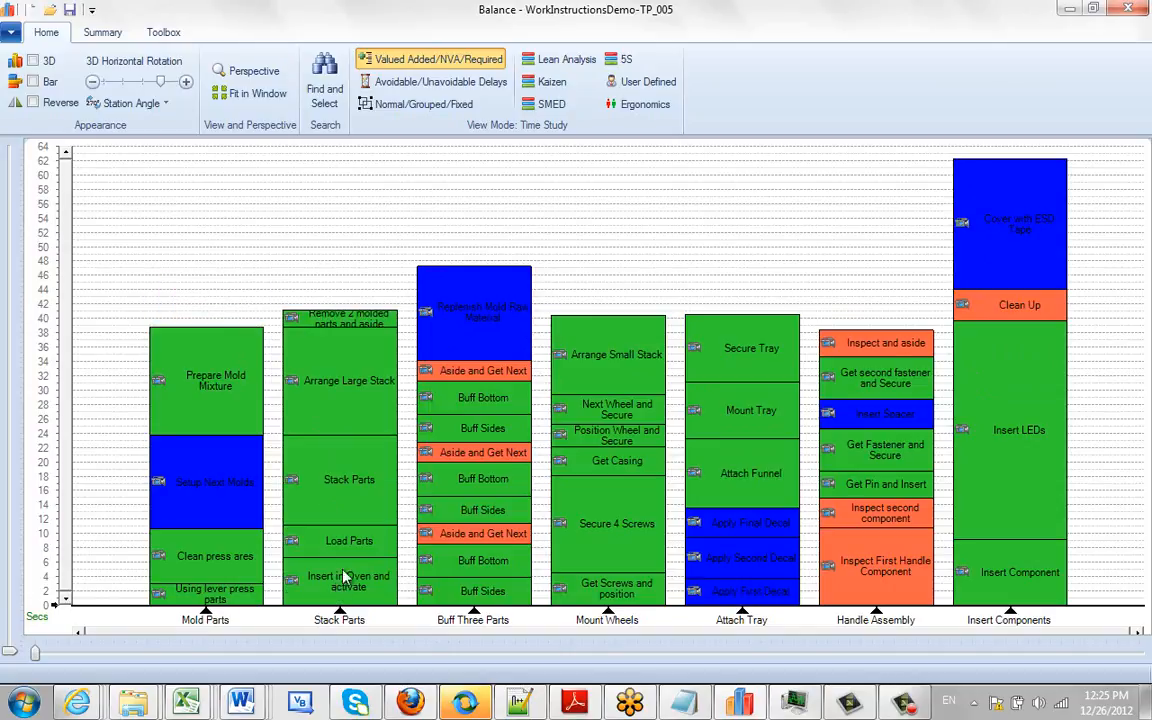
mouse_move(484, 318)
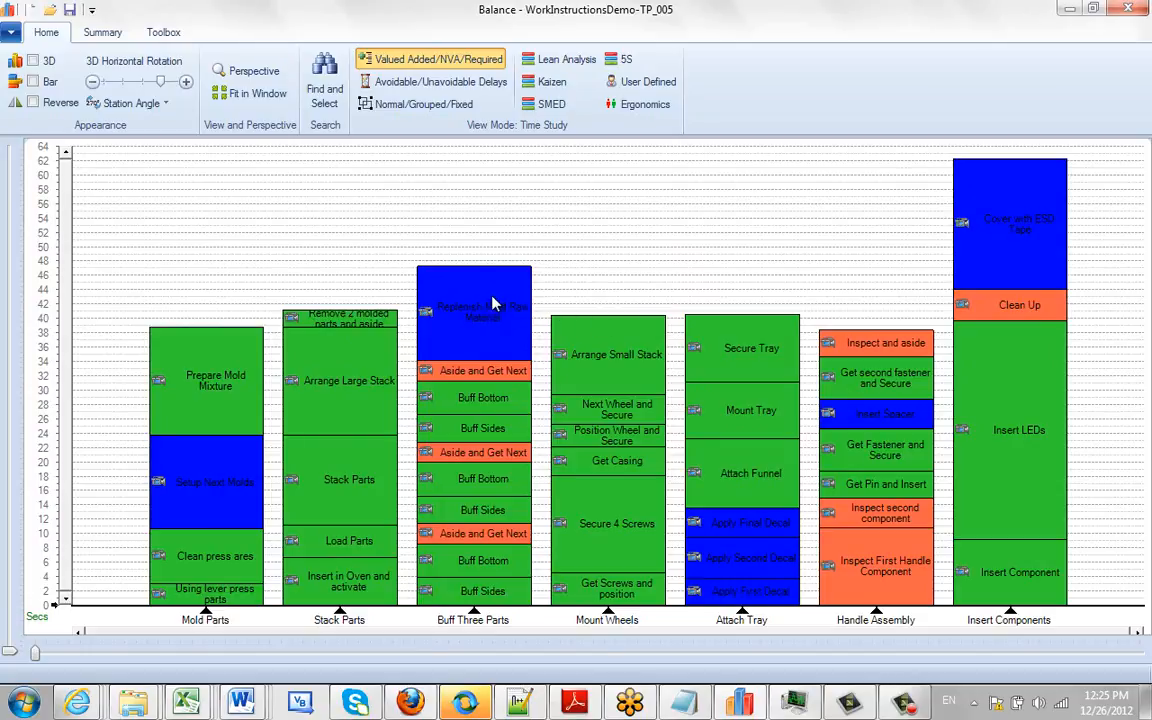
- Move Insert in Oven and activate from Mold Parts onto the Stack Parts station
right_click(472, 304)
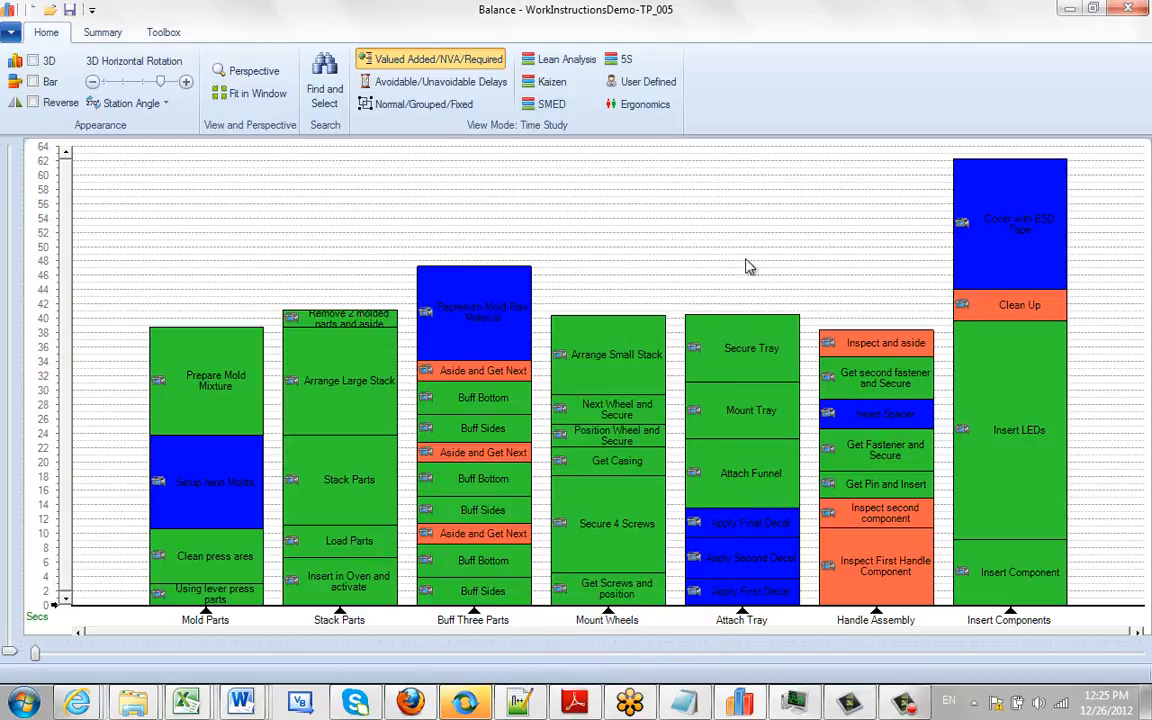
mouse_move(944, 318)
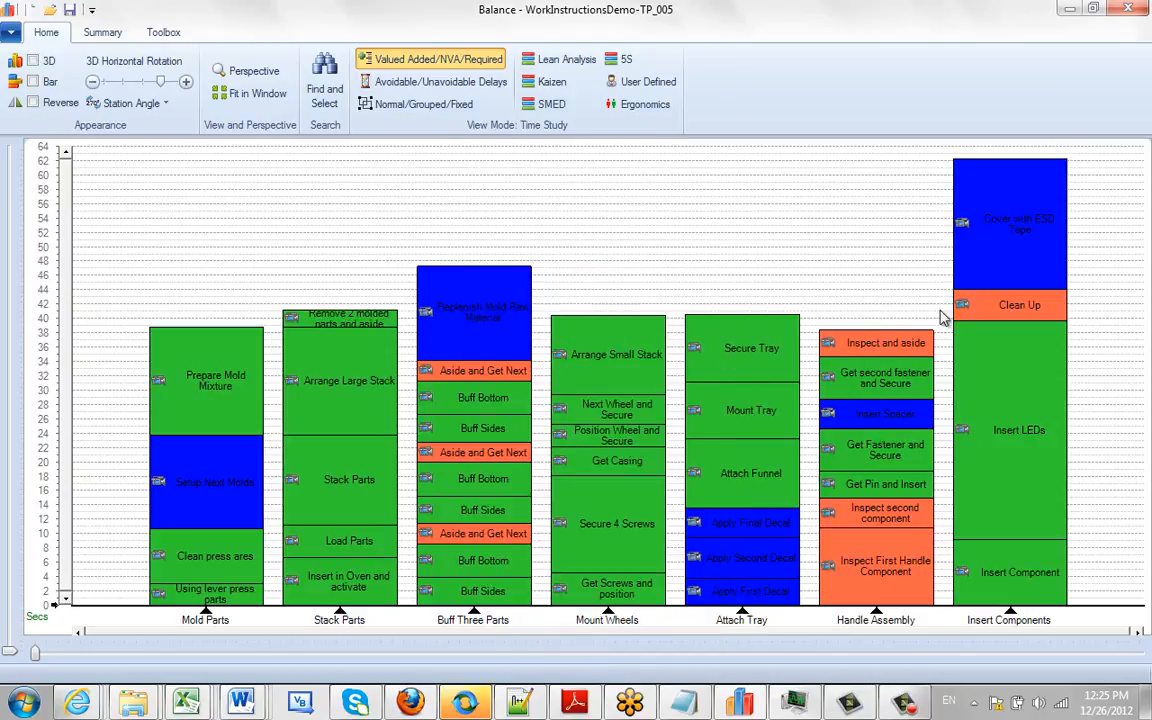